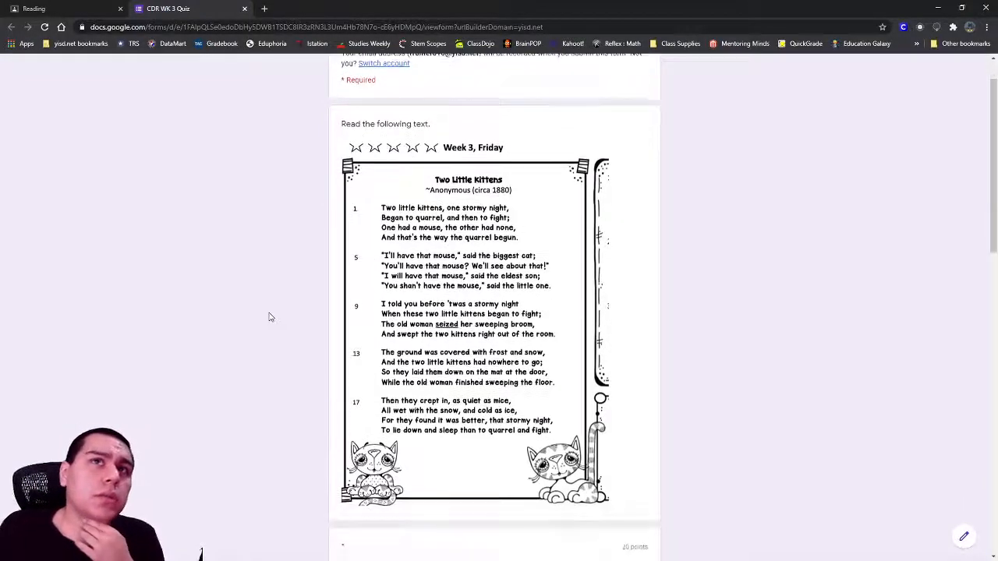
mouse_move(273, 309)
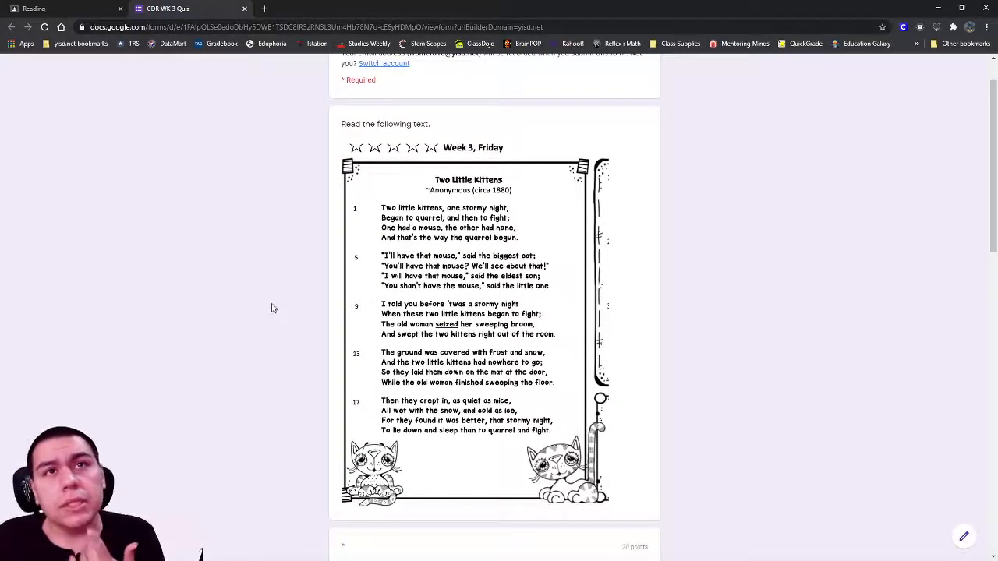
mouse_move(534, 201)
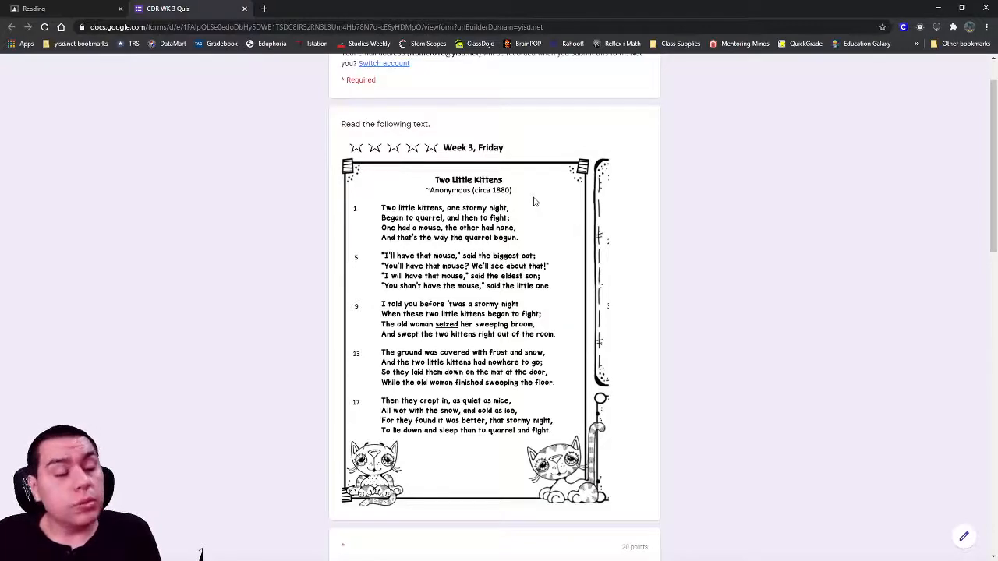
mouse_move(445, 216)
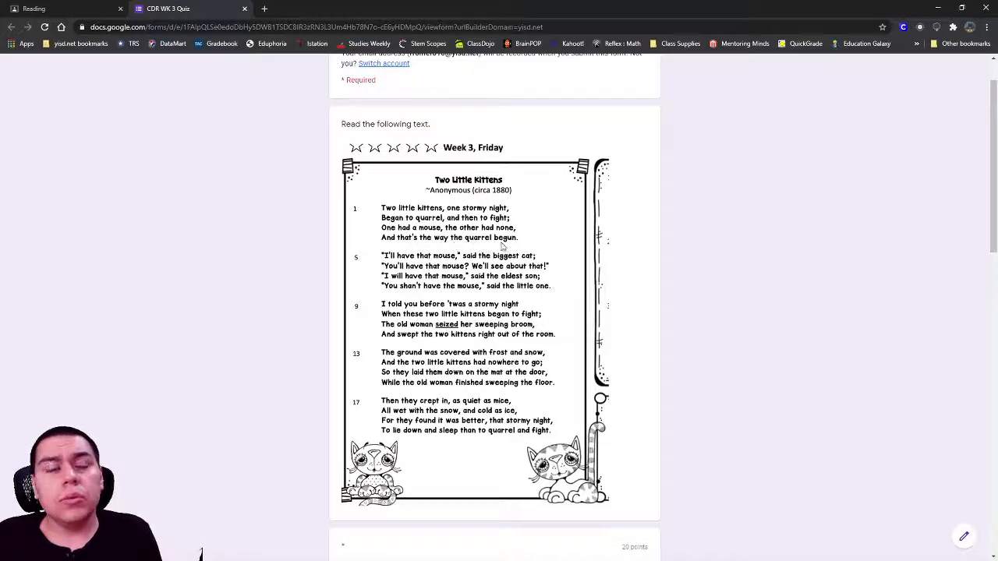
mouse_move(484, 265)
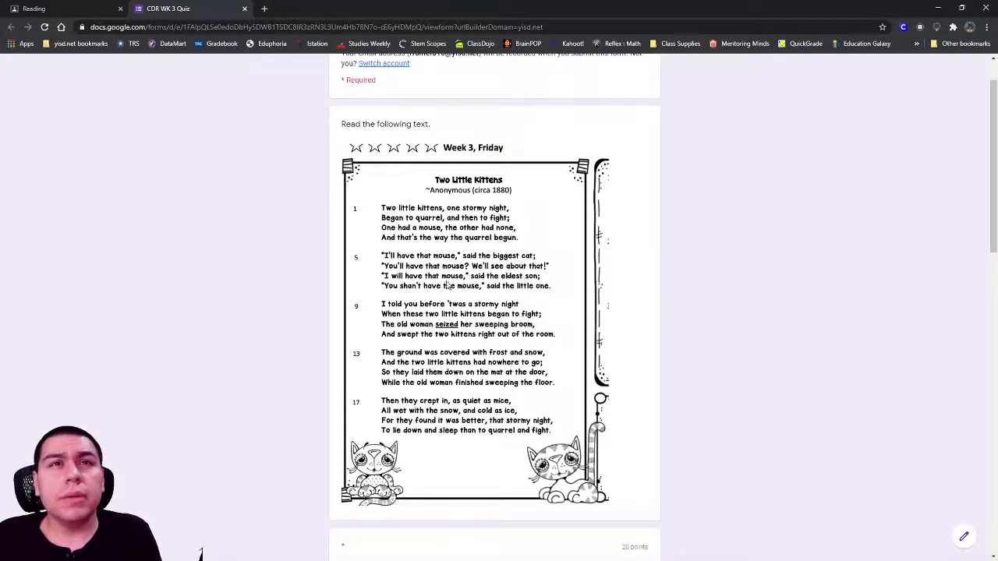
mouse_move(455, 285)
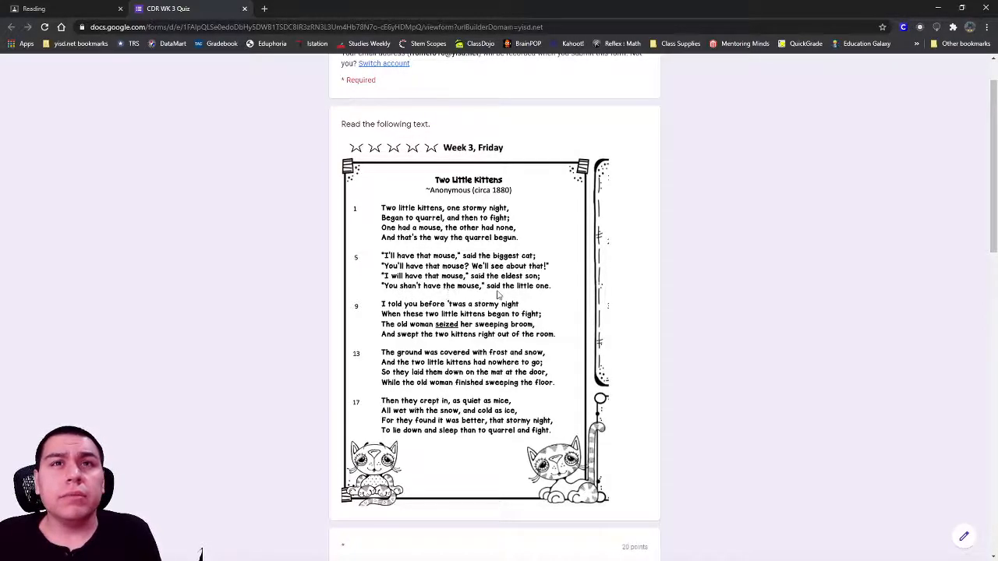
mouse_move(316, 327)
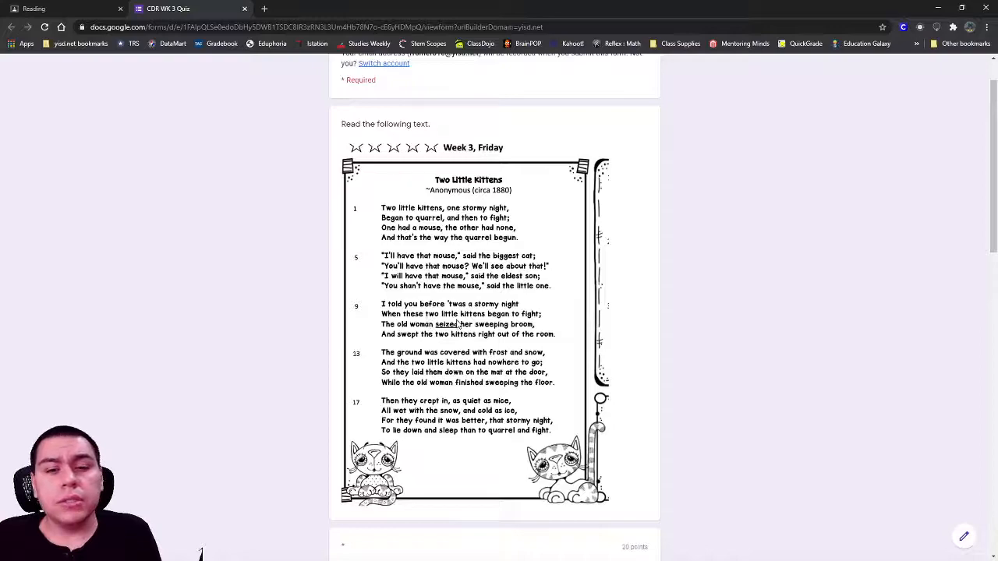
mouse_move(428, 333)
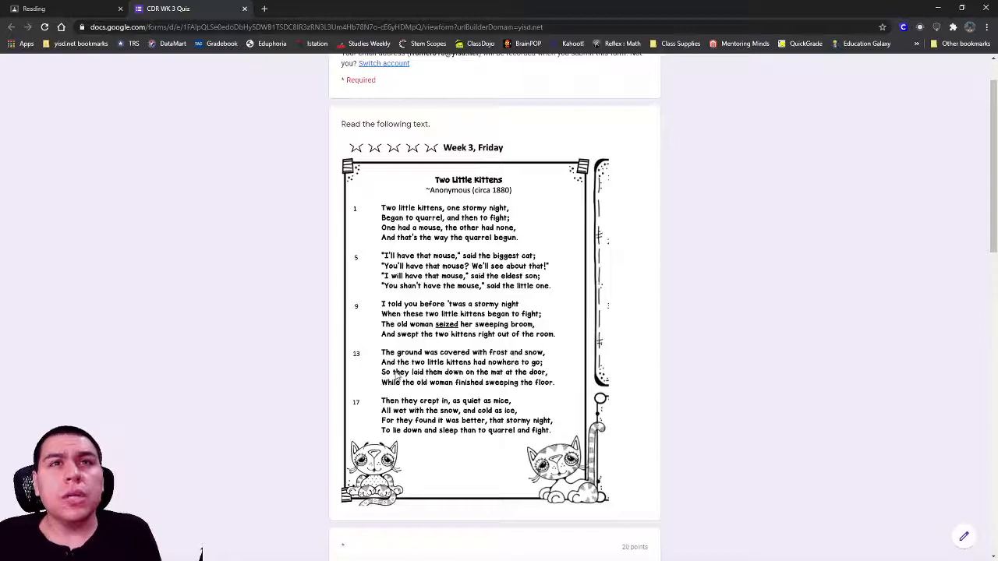
mouse_move(414, 390)
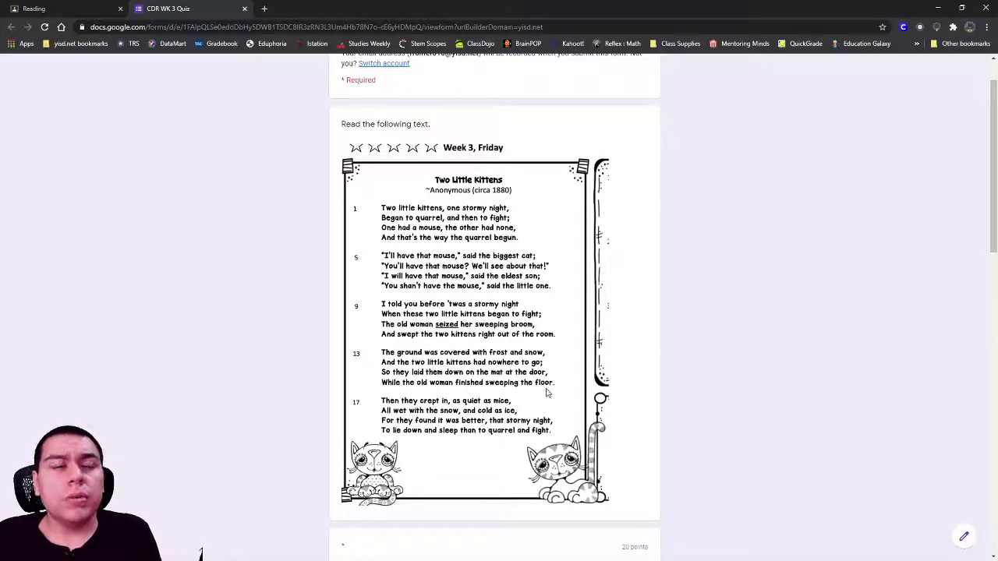
scroll(down, 3)
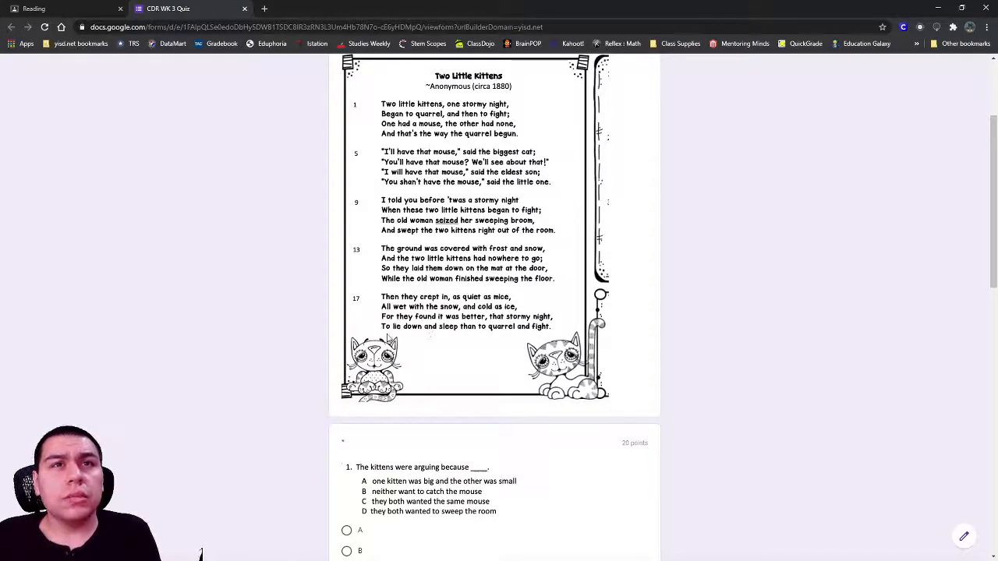
mouse_move(471, 340)
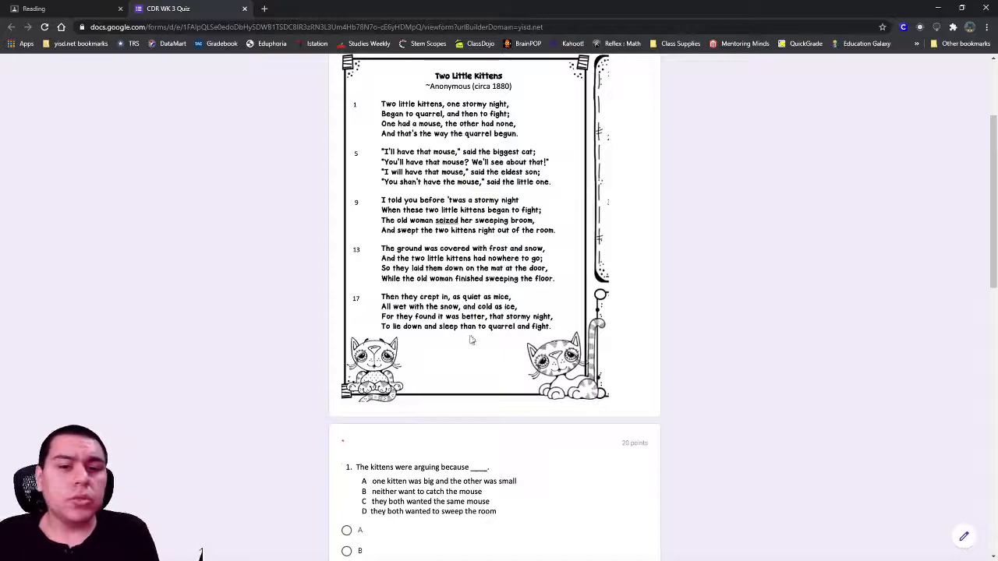
scroll(down, 3)
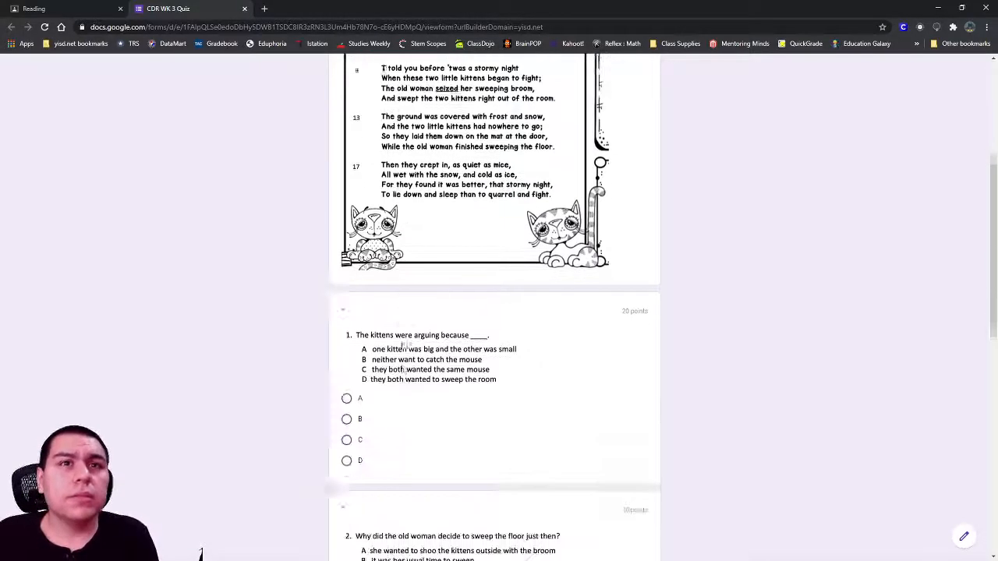
scroll(down, 3)
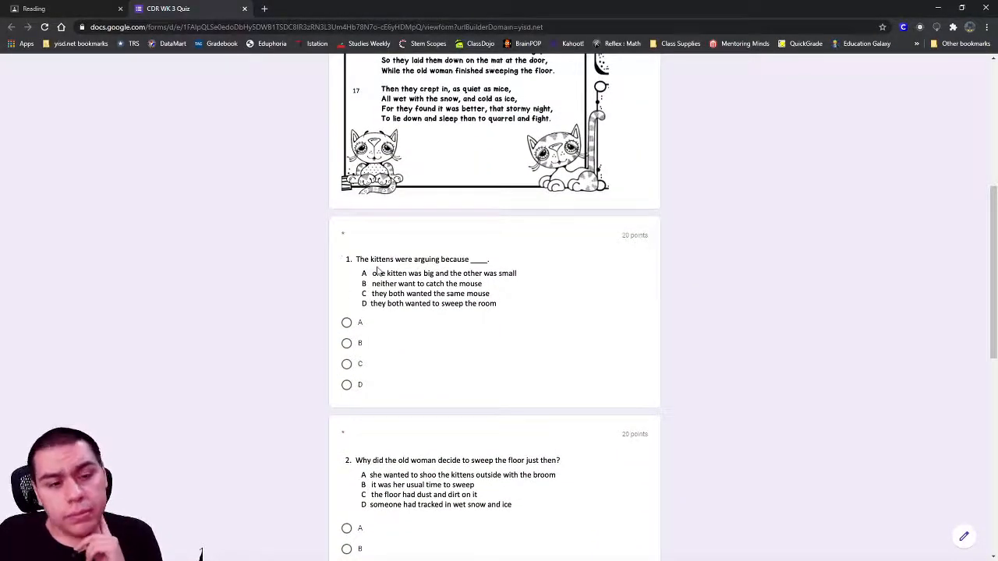
mouse_move(402, 278)
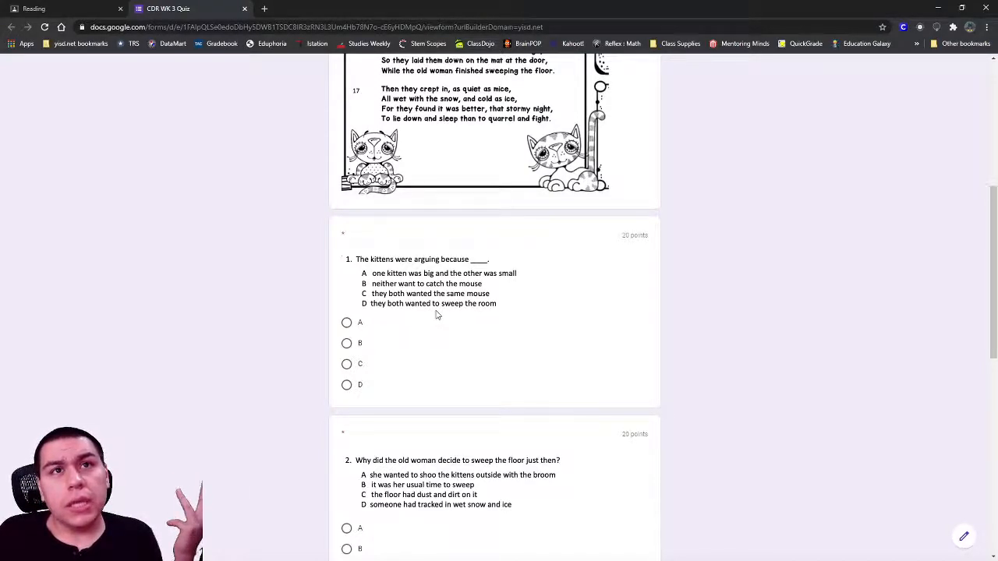
mouse_move(471, 371)
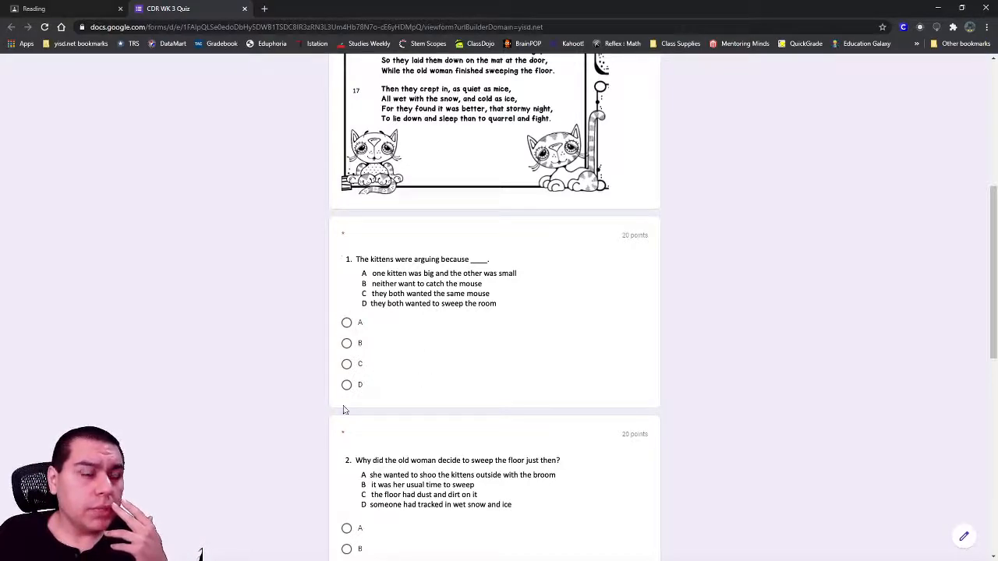
scroll(down, 3)
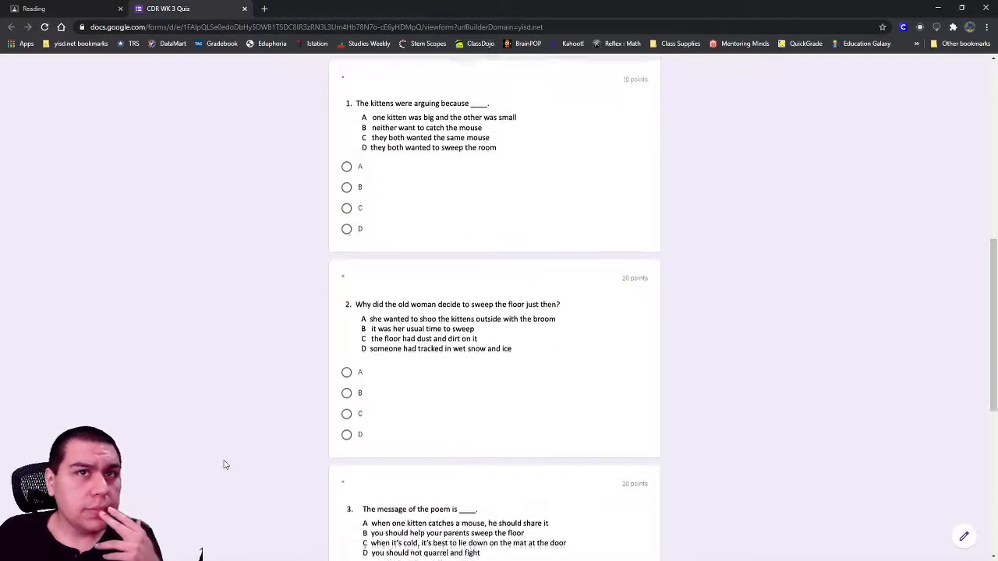
scroll(down, 3)
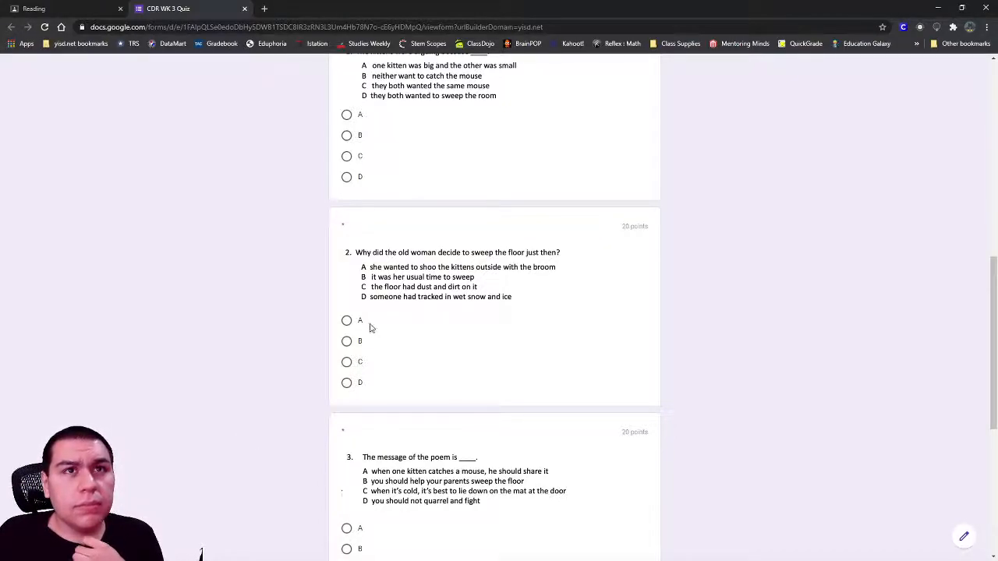
mouse_move(178, 427)
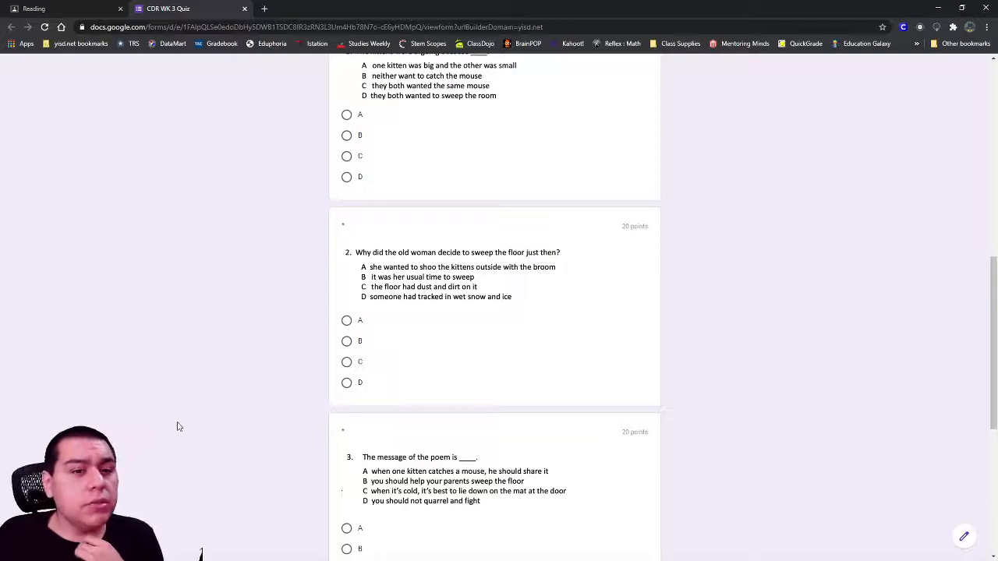
scroll(down, 3)
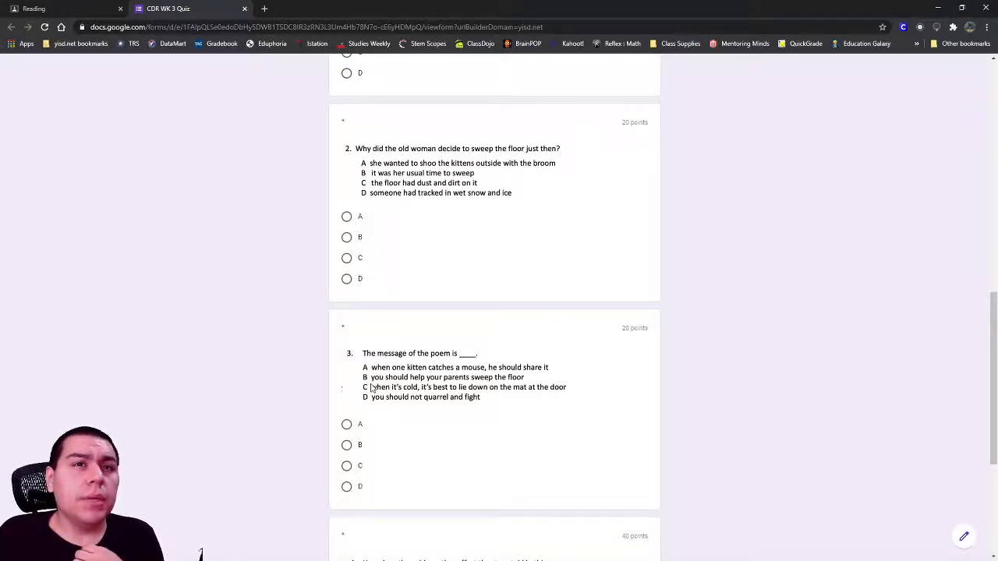
mouse_move(490, 402)
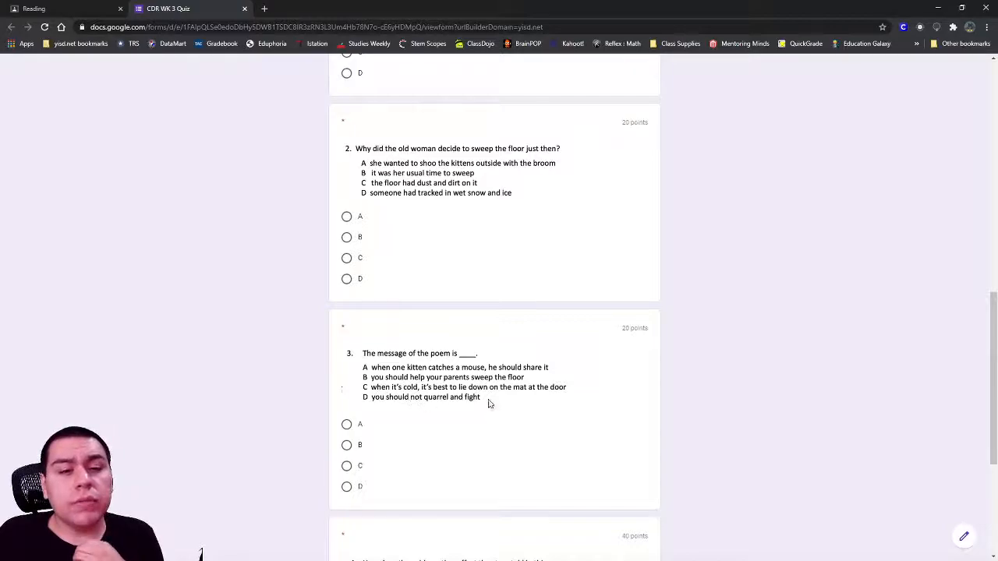
mouse_move(399, 410)
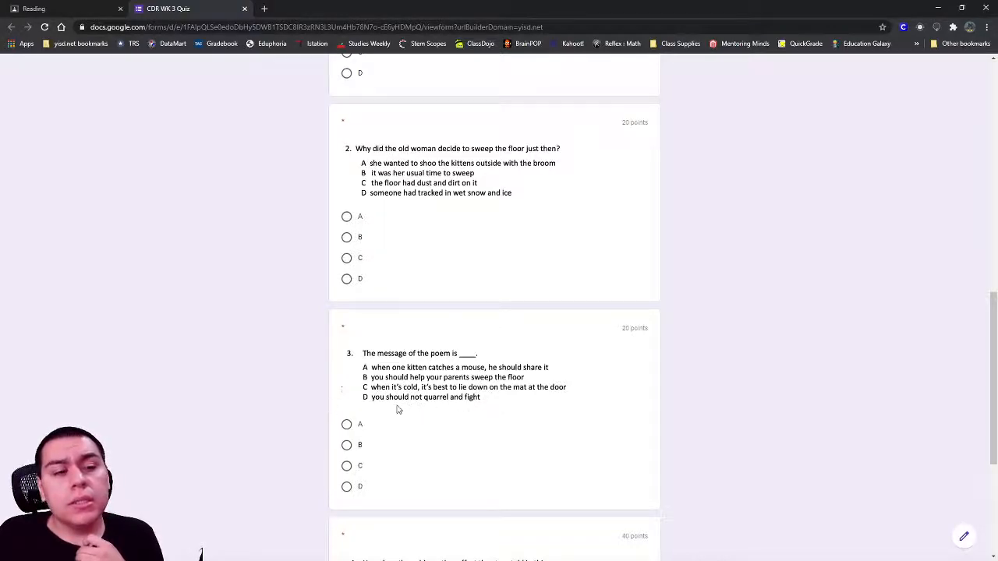
mouse_move(452, 415)
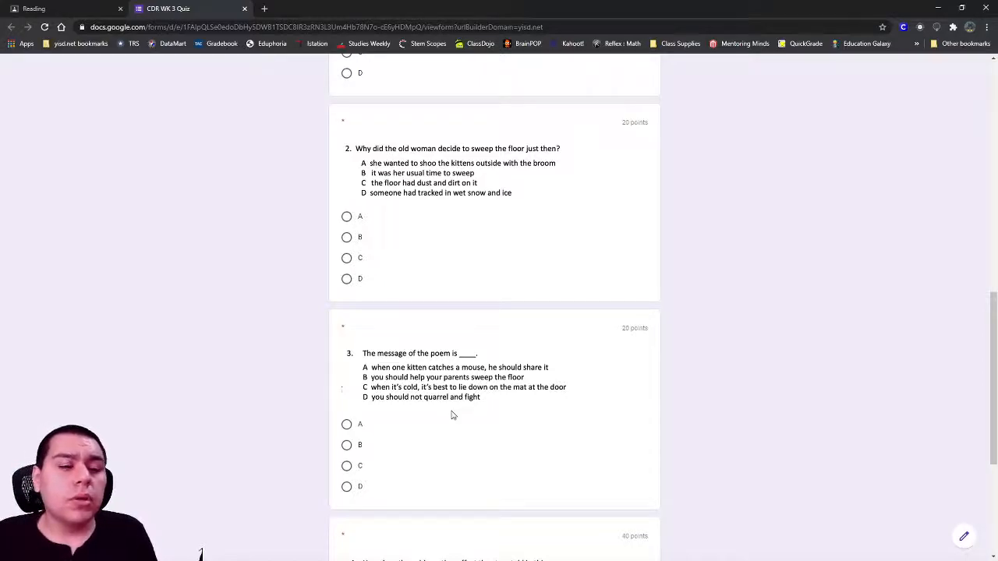
mouse_move(474, 418)
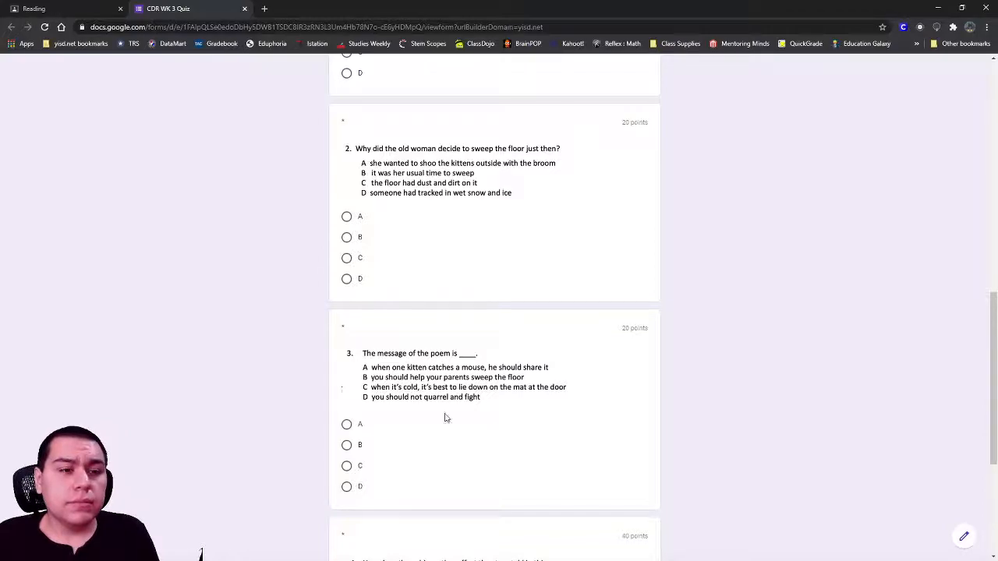
scroll(down, 3)
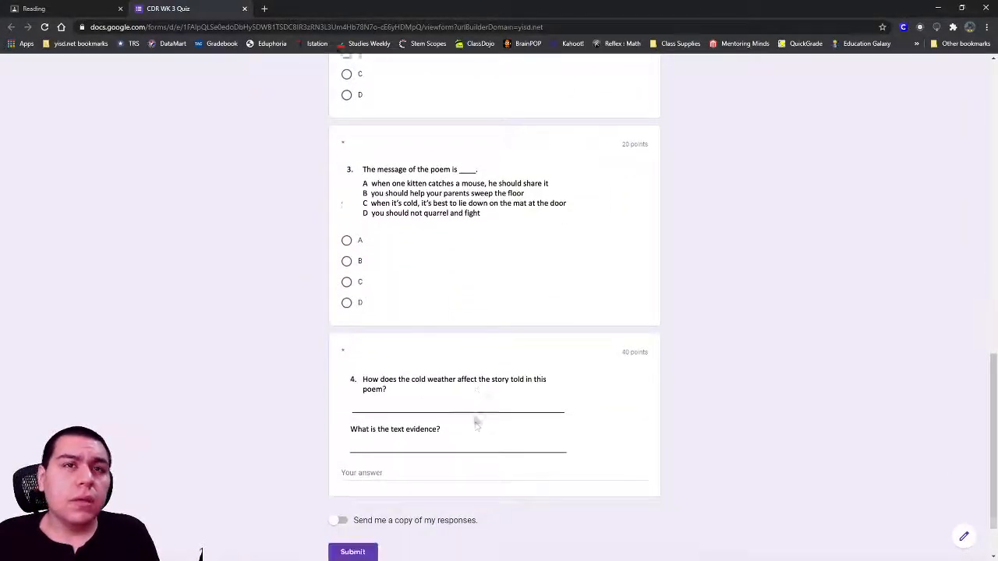
scroll(down, 3)
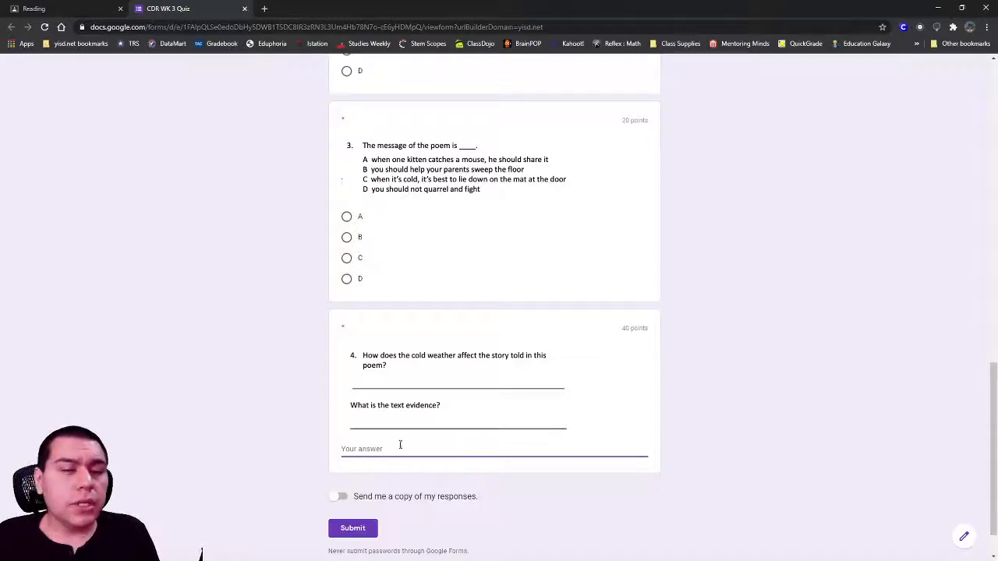
mouse_move(296, 462)
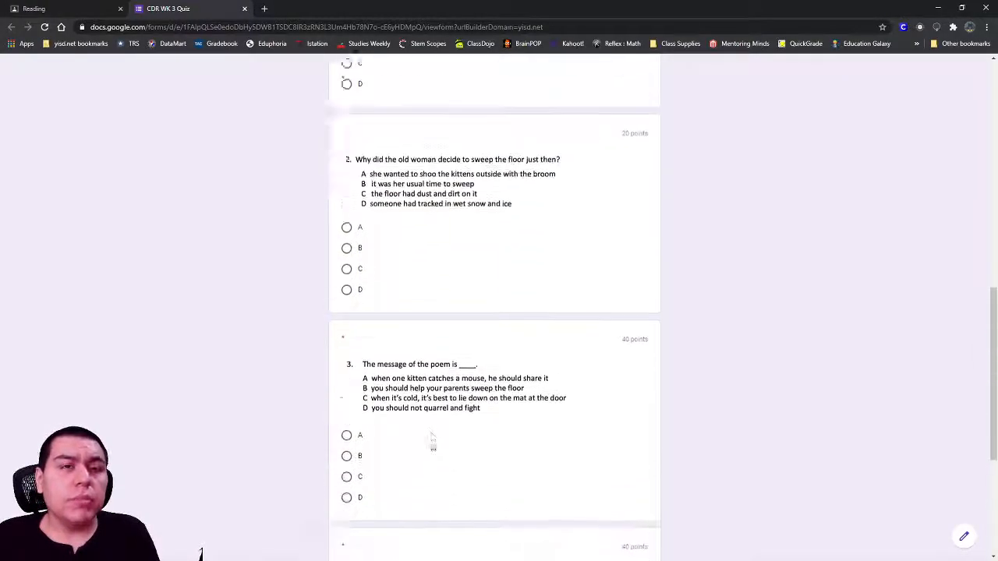
scroll(up, 3)
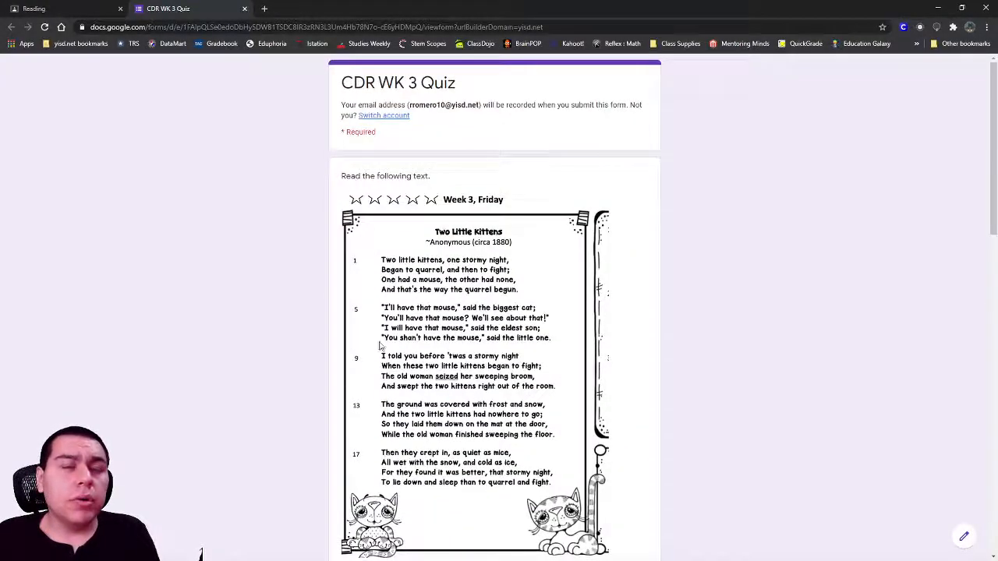